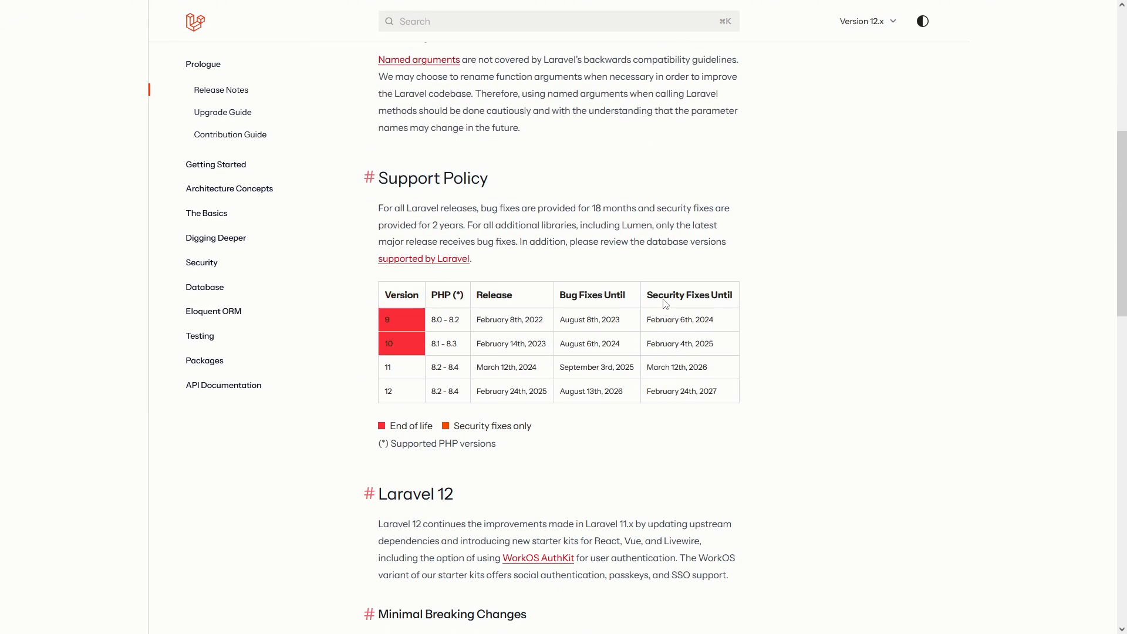
Step: Finish the example.com email, enter matching passwords, and submit the sign-up form
{"action": "scroll", "scroll_direction": "down", "scroll_amount": 3}
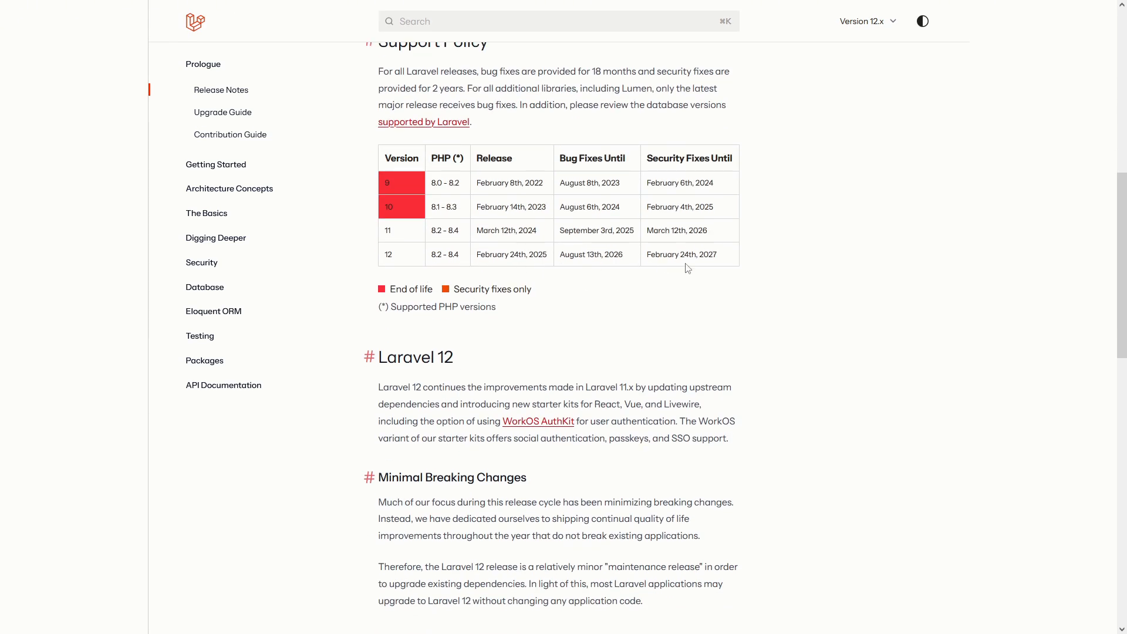
{"action": "scroll", "scroll_direction": "down", "scroll_amount": 3}
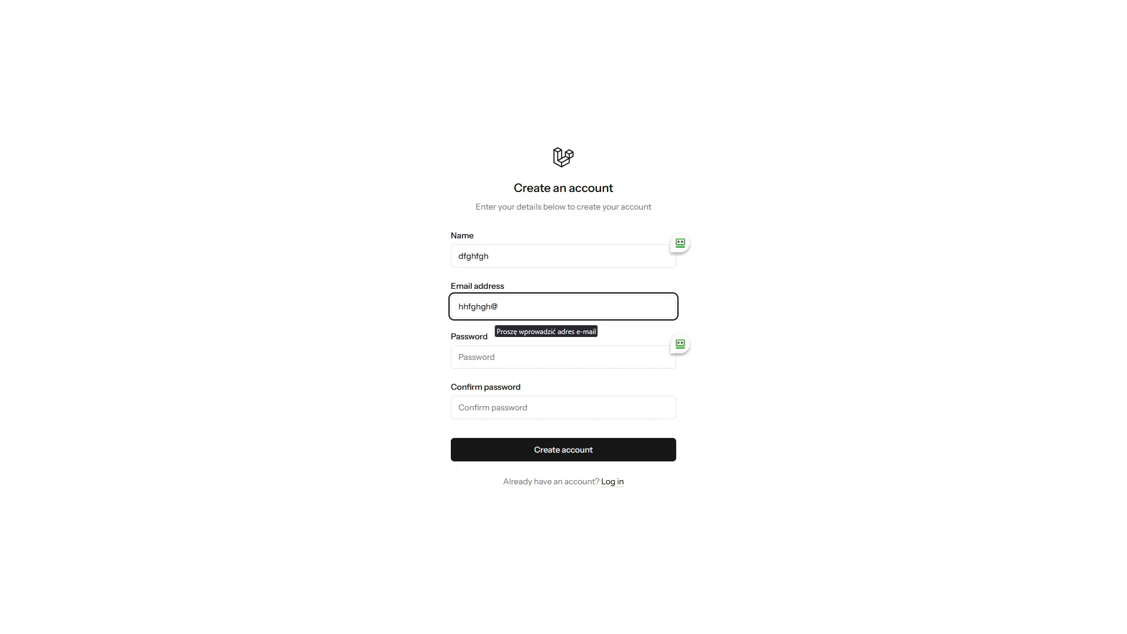
{"action": "type", "text": "example.com"}
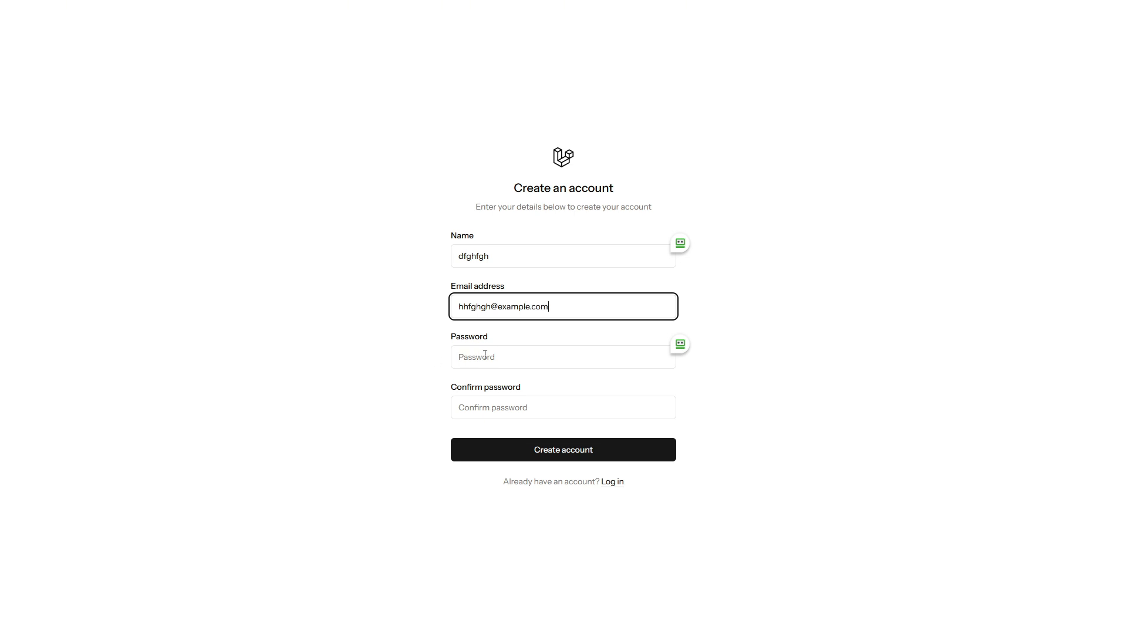
{"action": "type", "text": "••"}
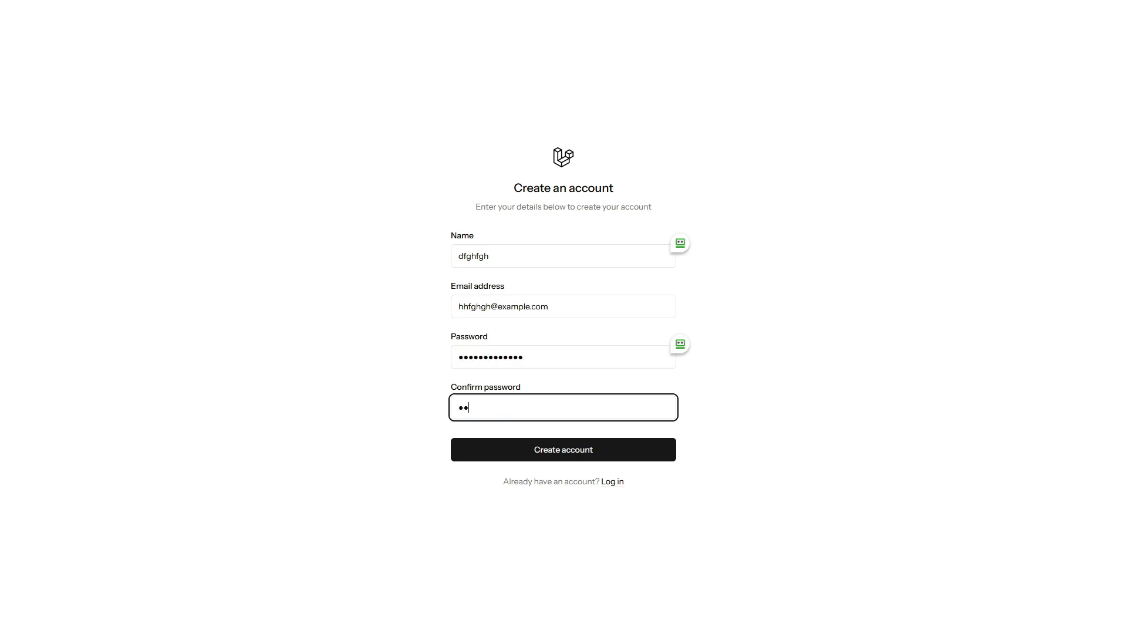
{"action": "left_click", "coordinate": [563, 449]}
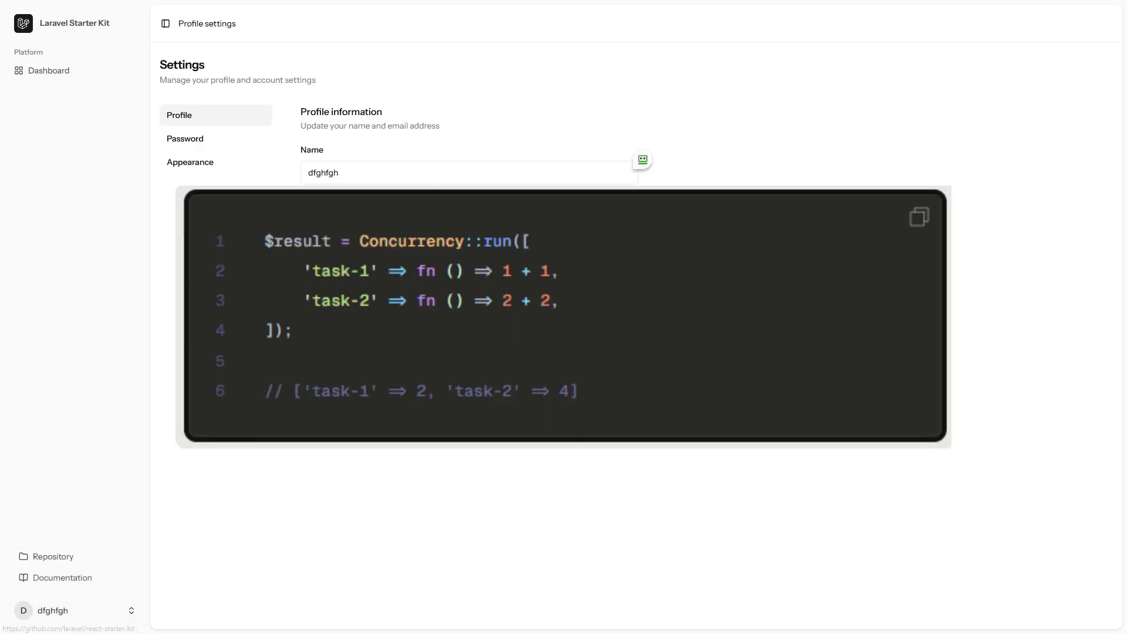
Step: Browse the profile and Password settings pages, then open the sidebar account menu
{"action": "left_click", "coordinate": [191, 162]}
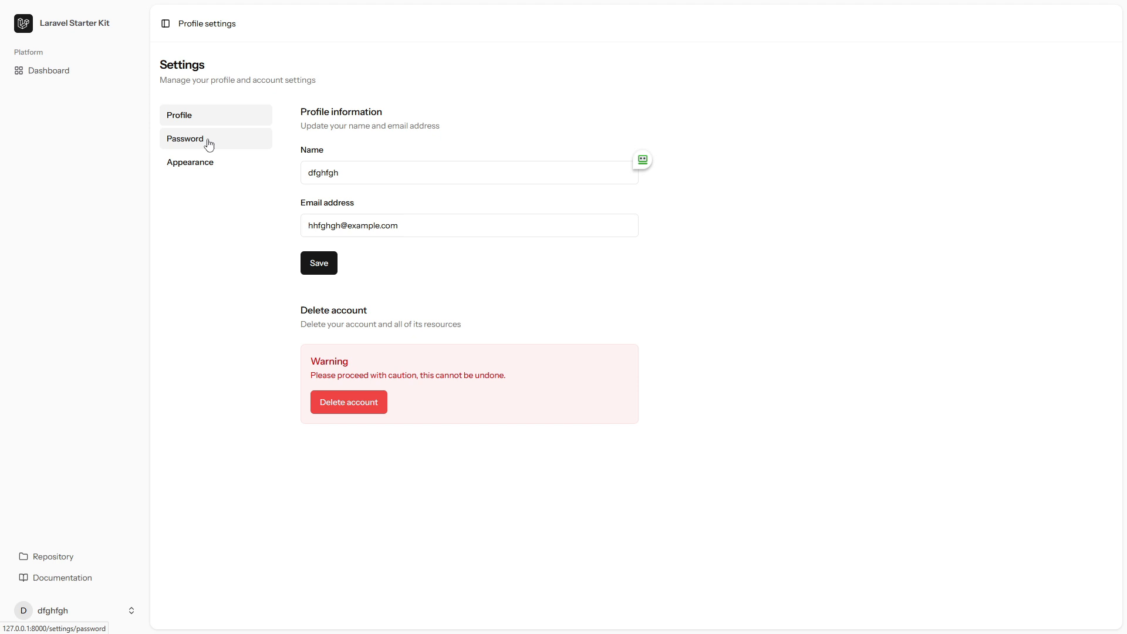
{"action": "left_click", "coordinate": [185, 138]}
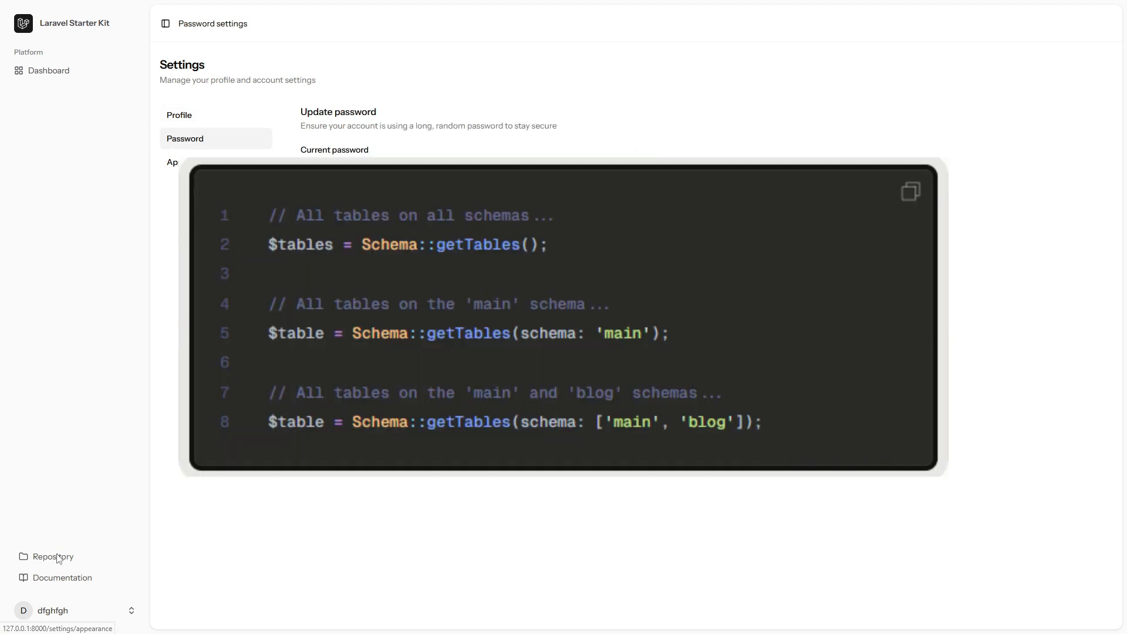
{"action": "left_click", "coordinate": [72, 611]}
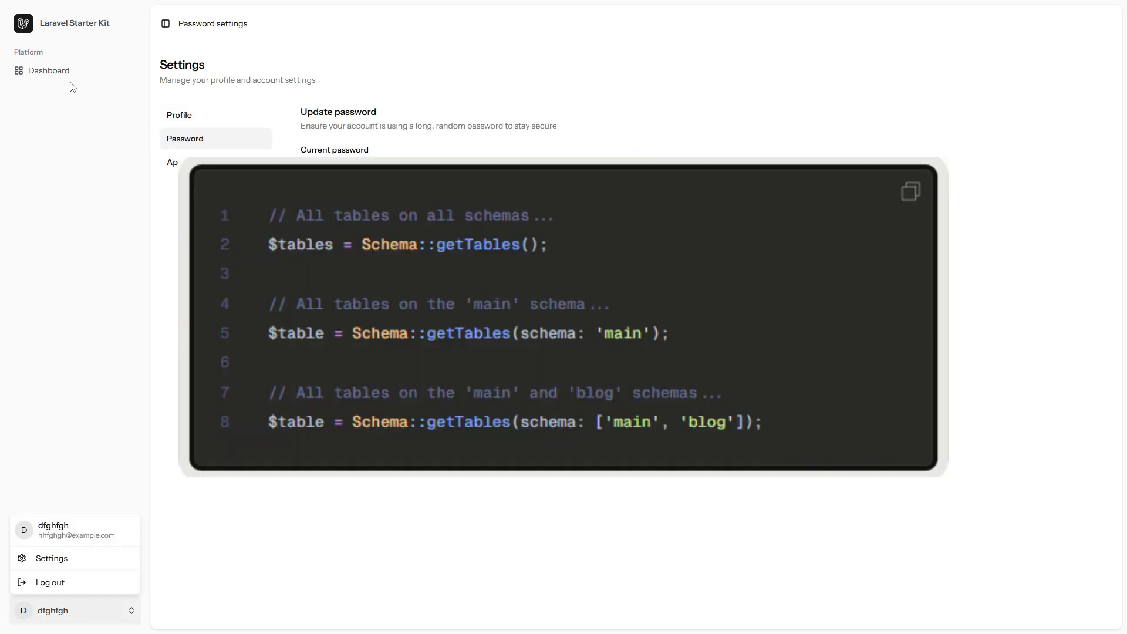
{"action": "left_click", "coordinate": [74, 23]}
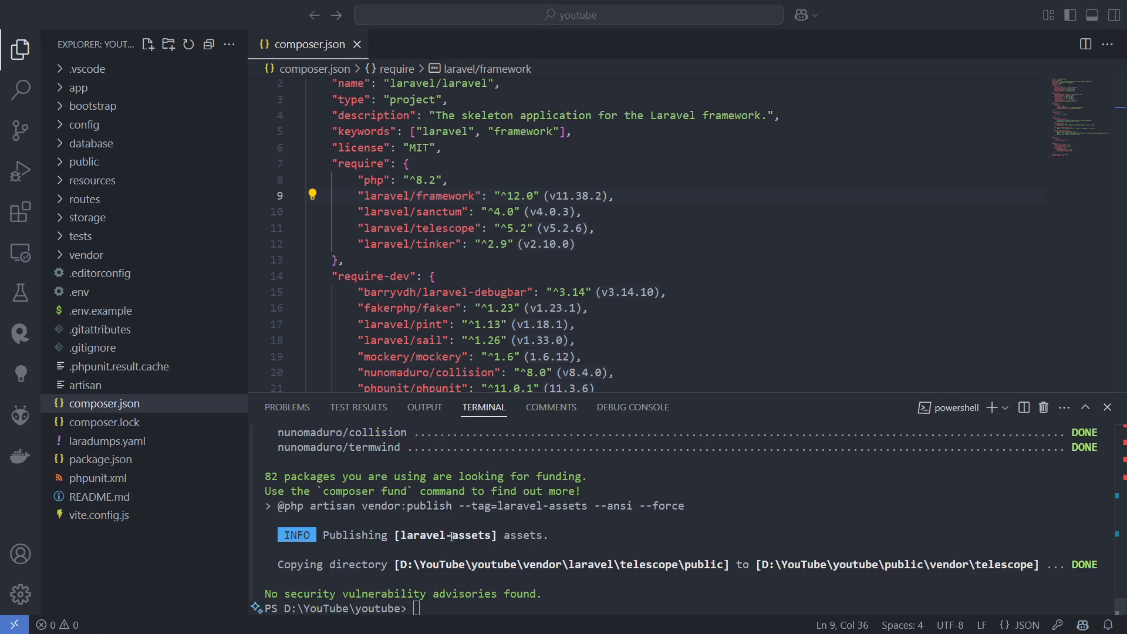
Step: Run php artisan cache:clear in the integrated terminal
{"action": "type", "text": "php artisan"}
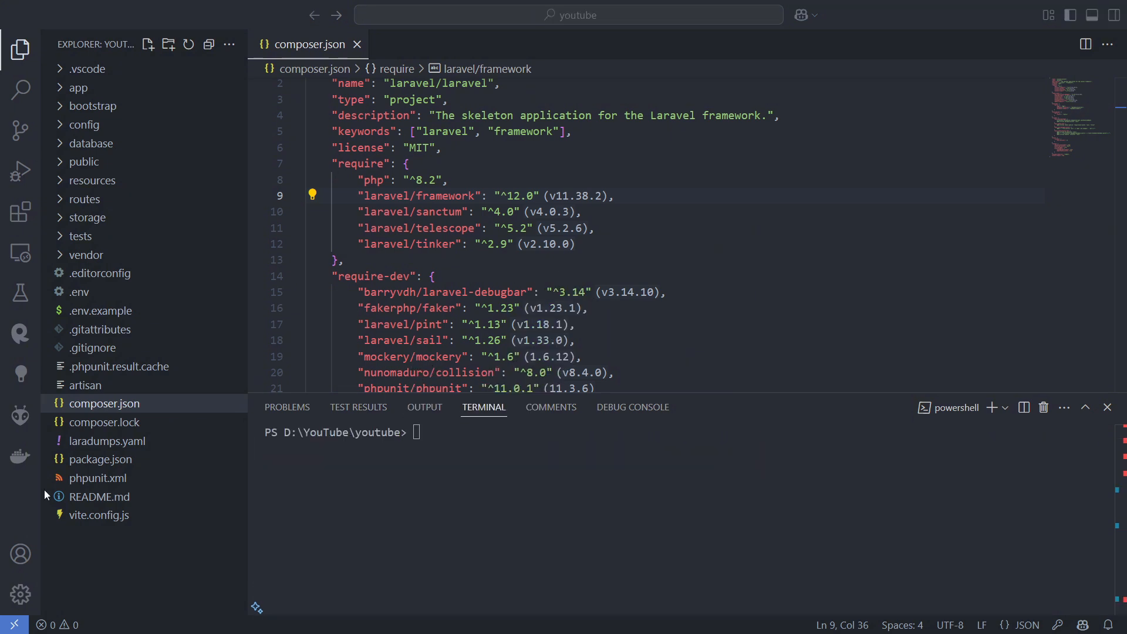
{"action": "type", "text": "php artisan"}
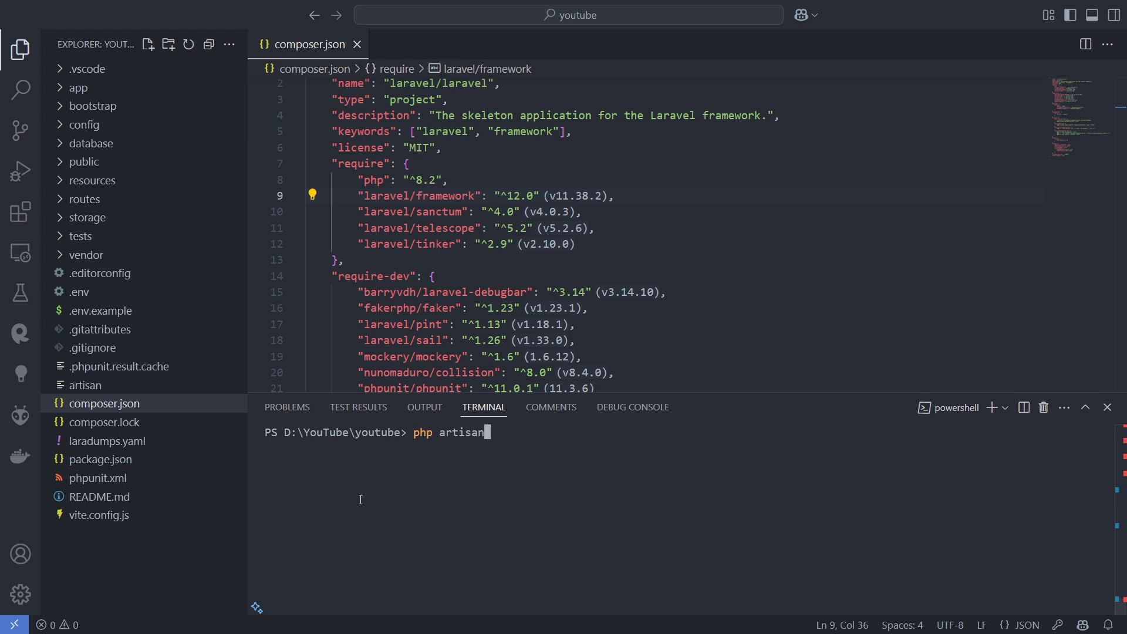
{"action": "type", "text": "cache:clear"}
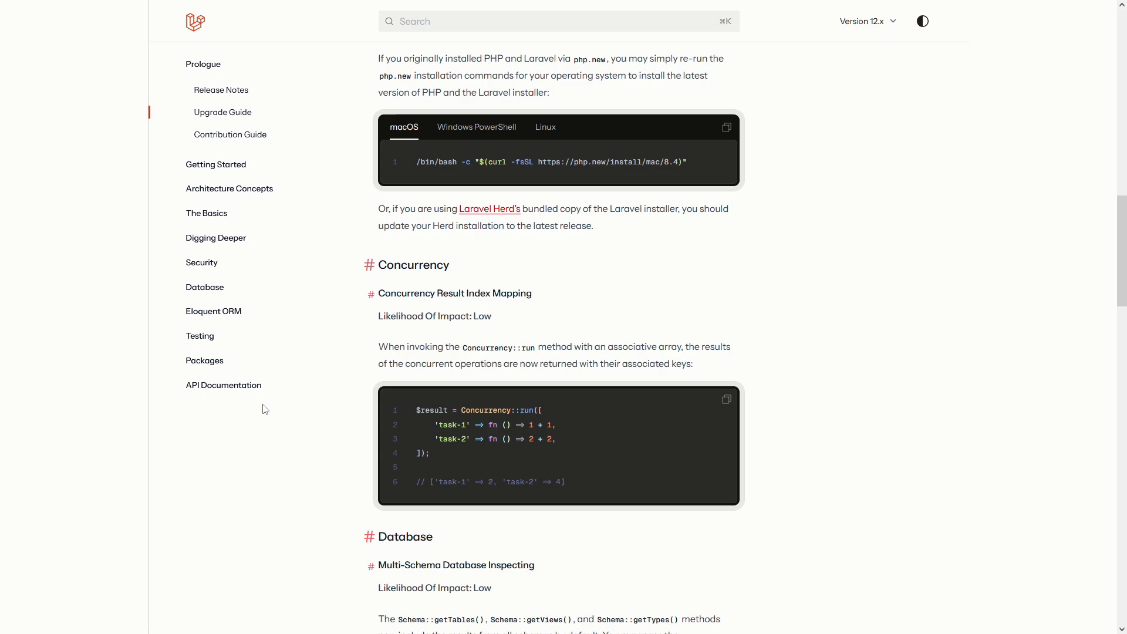
{"action": "scroll", "scroll_direction": "down", "scroll_amount": 3}
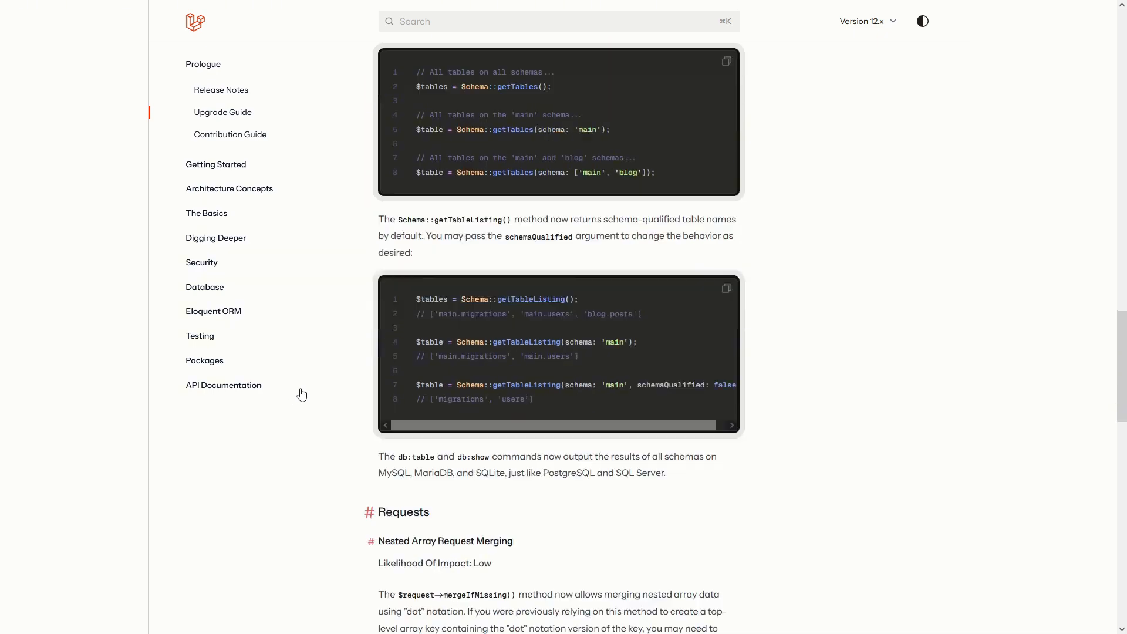
{"action": "scroll", "scroll_direction": "down", "scroll_amount": 3}
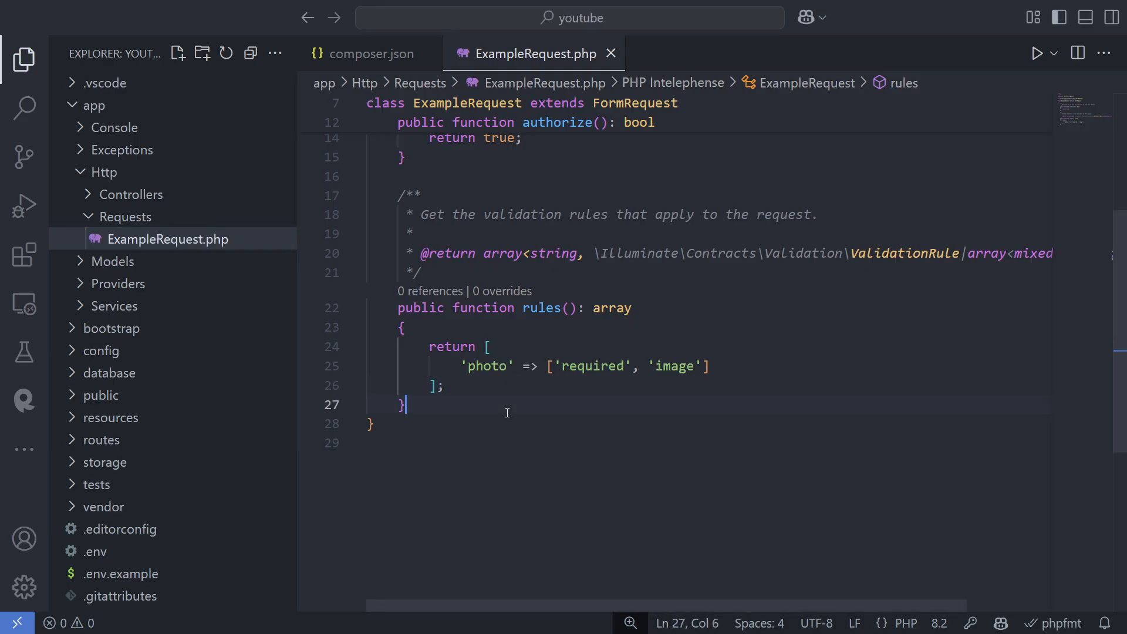
Step: Add allowSvg: true to the File::image() photo rule in ExampleRequest.php
{"action": "left_click", "coordinate": [704, 366]}
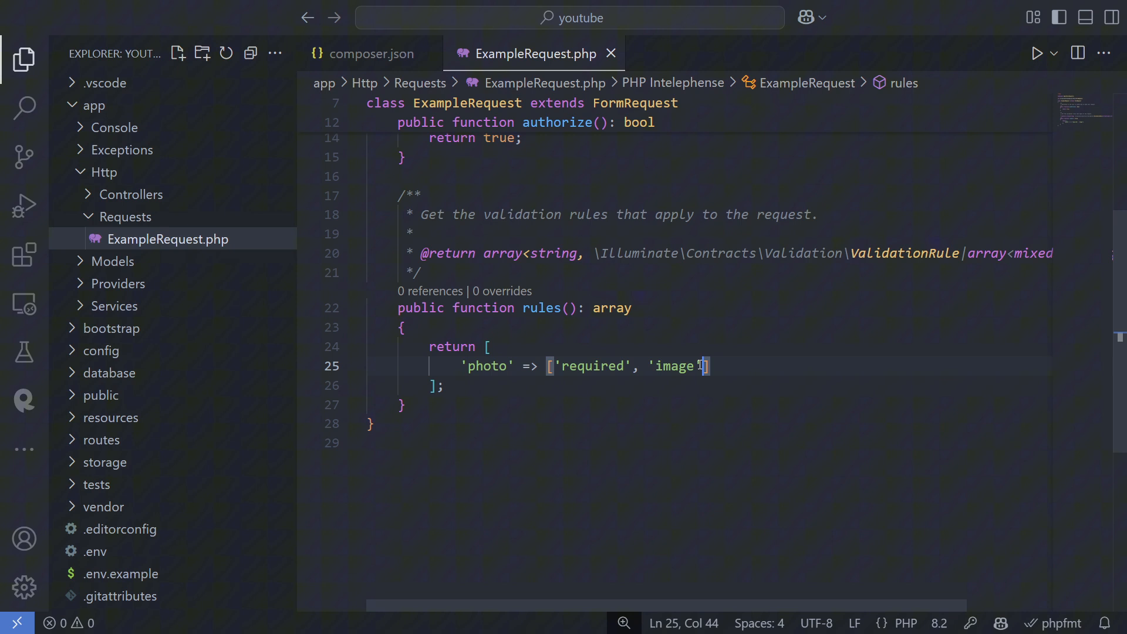
{"action": "type", "text": ":allow"}
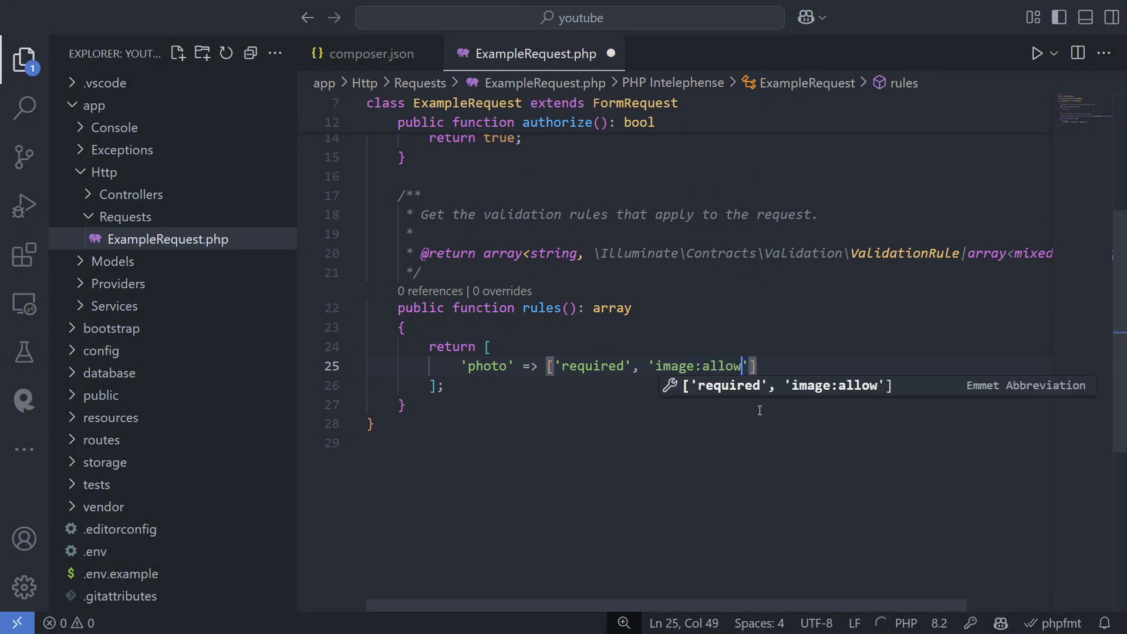
{"action": "type", "text": "_svg"}
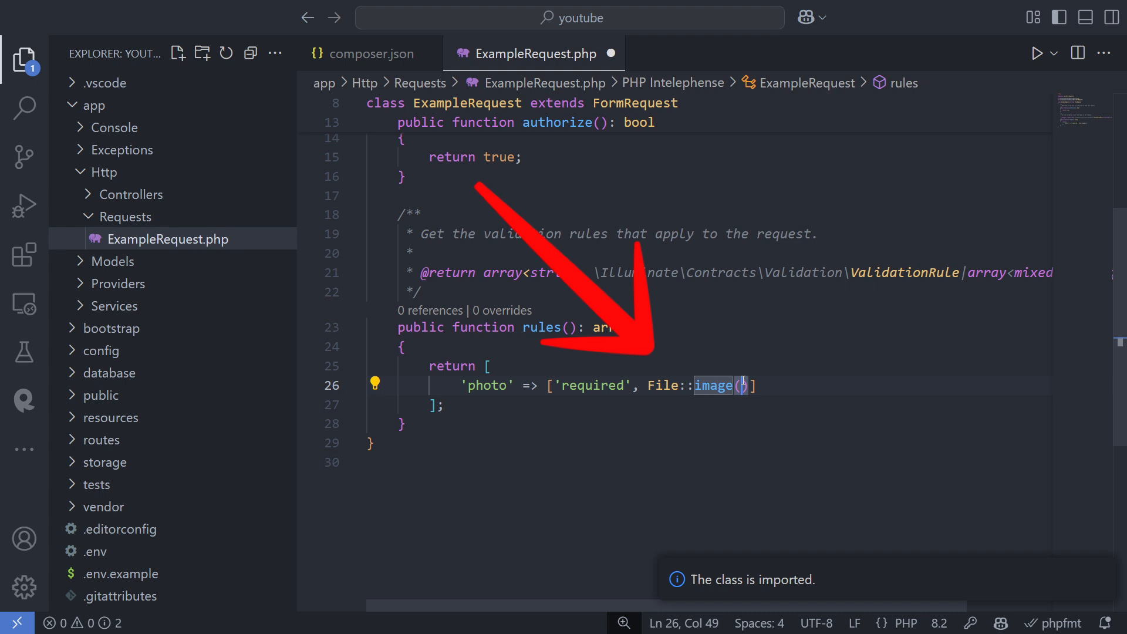
{"action": "type", "text": "allowS"}
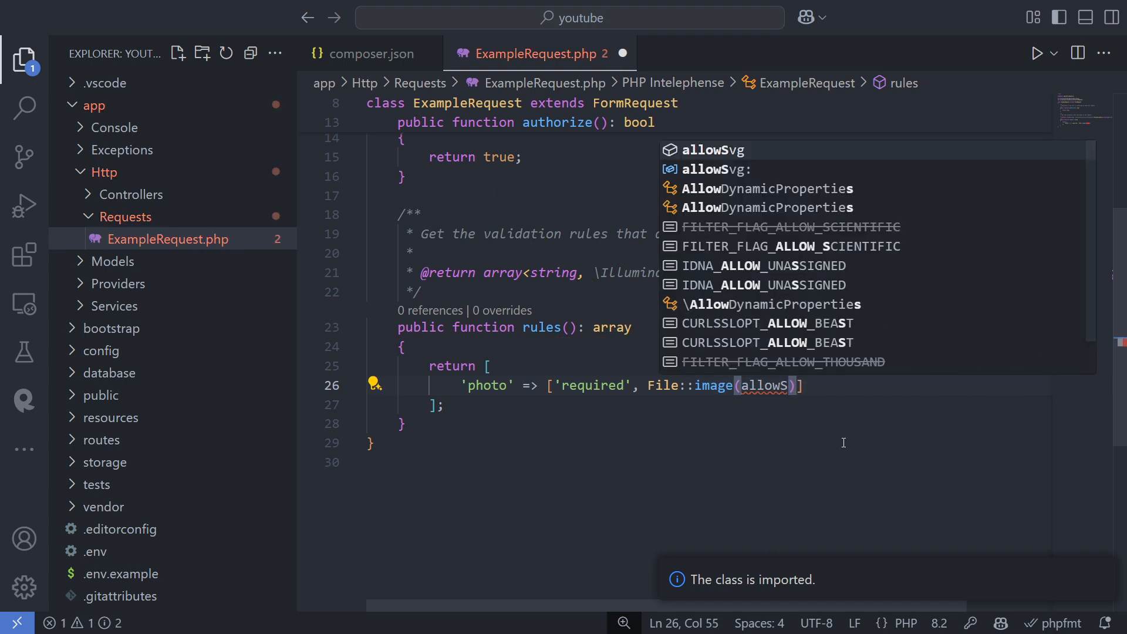
{"action": "type", "text": "vg:tr"}
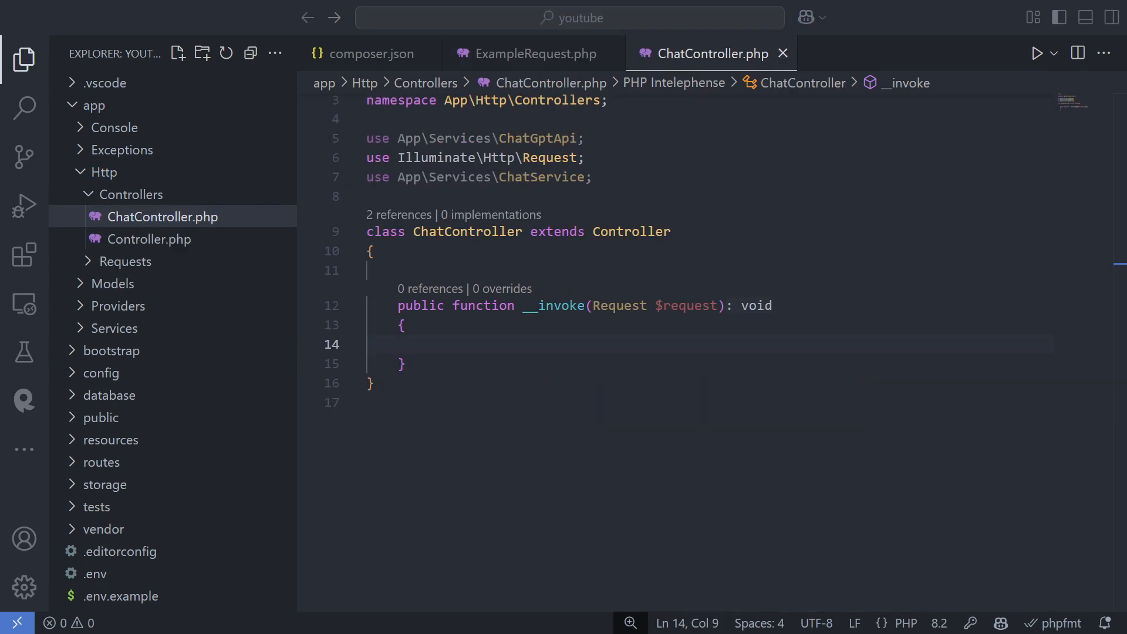
{"action": "type", "text": "#re"}
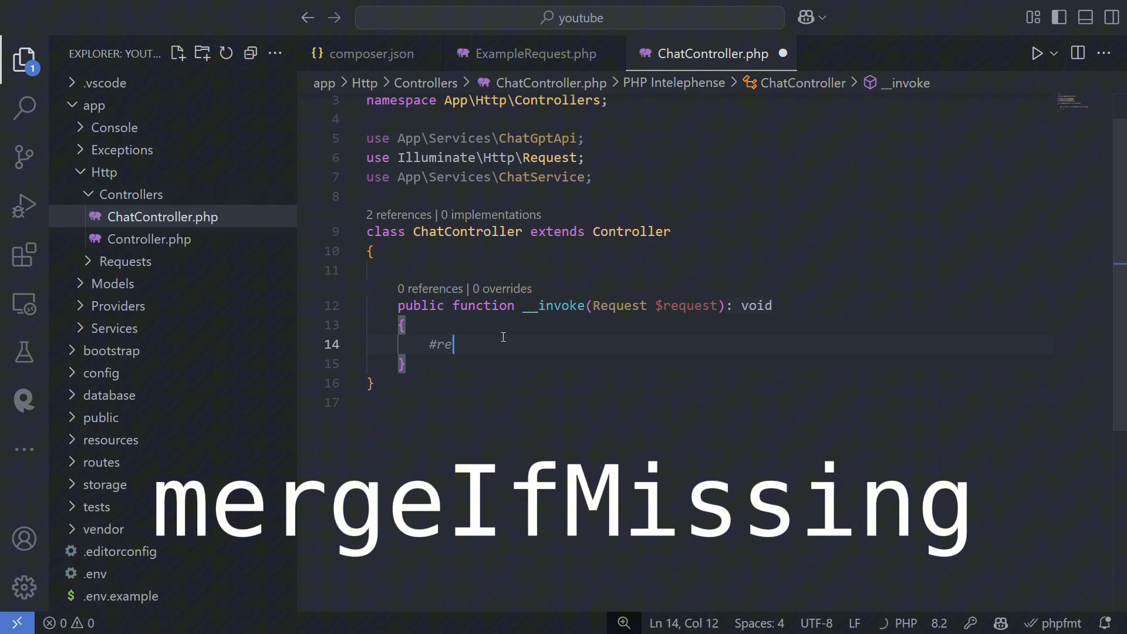
{"action": "type", "text": "$reque"}
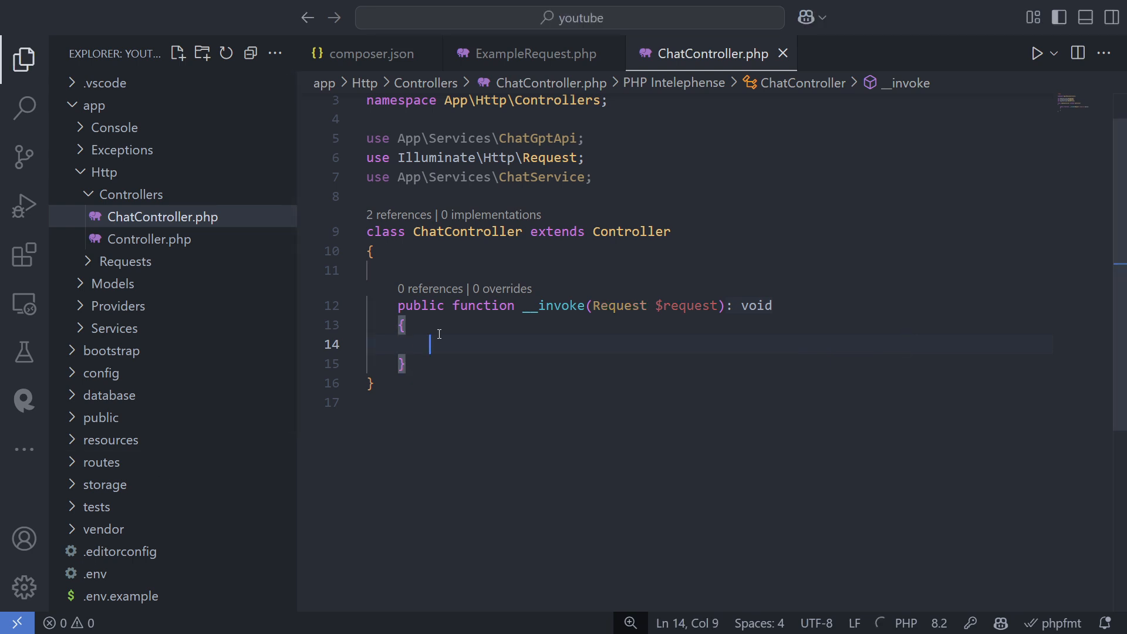
Step: Write Schema::getTables() and getTables('main') calls in ChatController's __invoke method
{"action": "type", "text": "$tables = Schema::getTables();"}
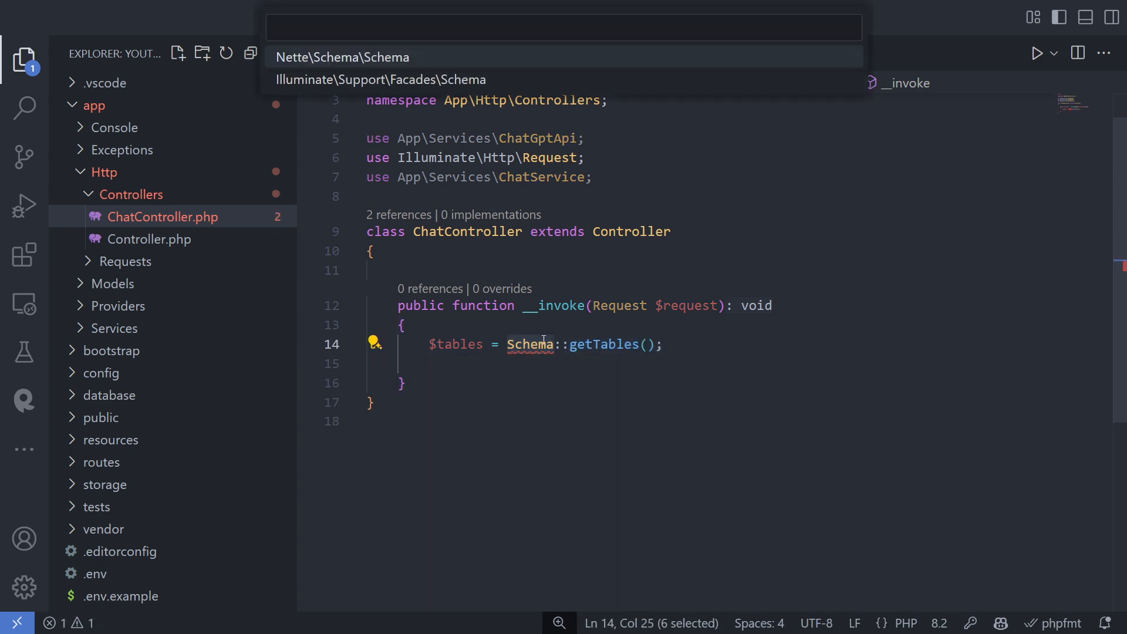
{"action": "type", "text": "$mainTables = Schema::getTables('main');"}
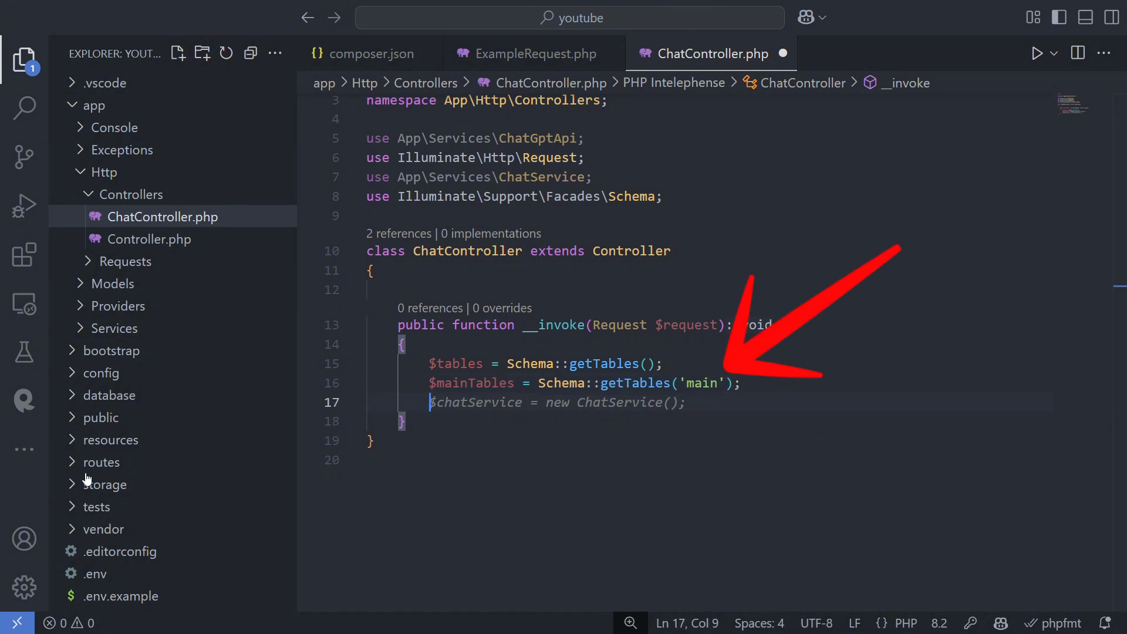
{"action": "type", "text": "$table = Schema::getTa"}
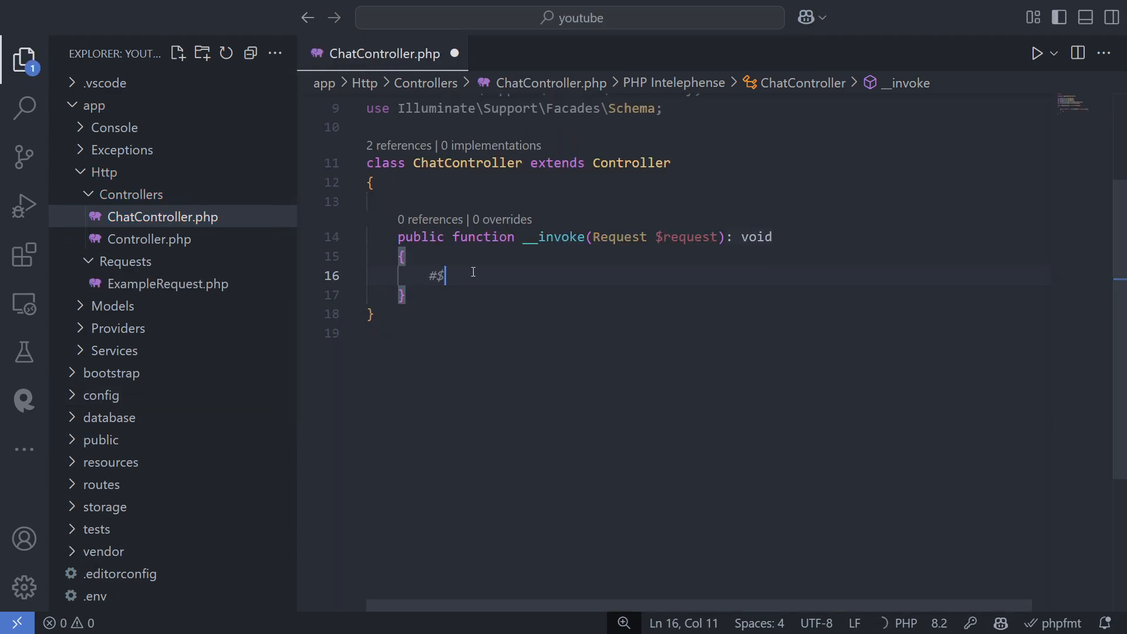
Step: Write $results = Concurrency::run with a 'task-1' => fn() => 1+1 closure
{"action": "type", "text": "results = Concurrency::run(tasks: ["}
{"action": "type", "text": "'ta"}
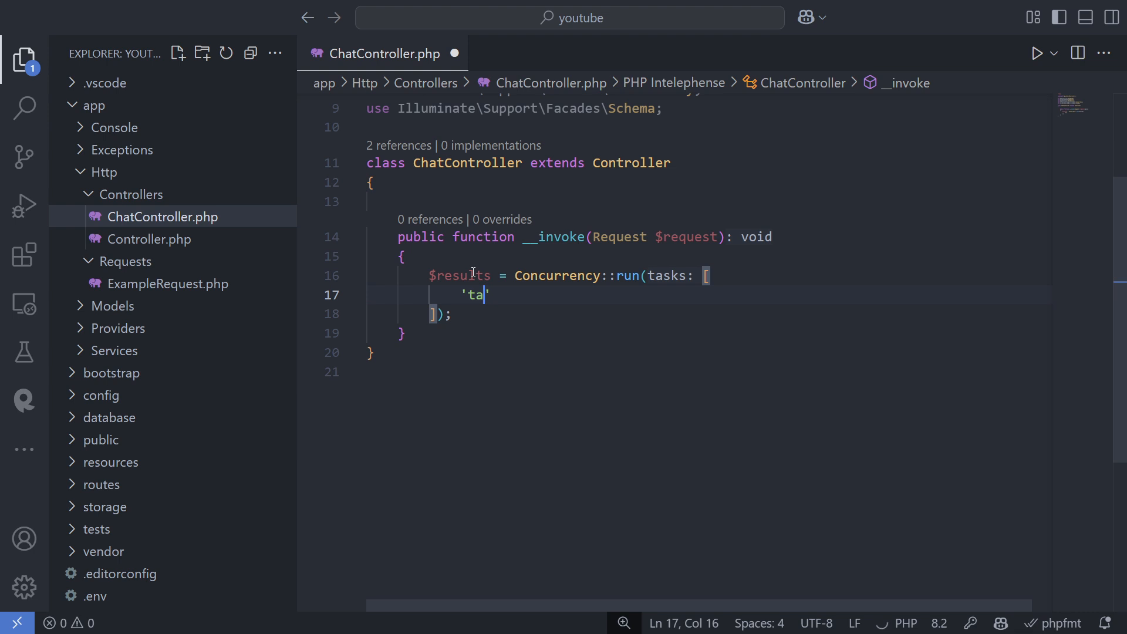
{"action": "type", "text": "sk-1' => fn"}
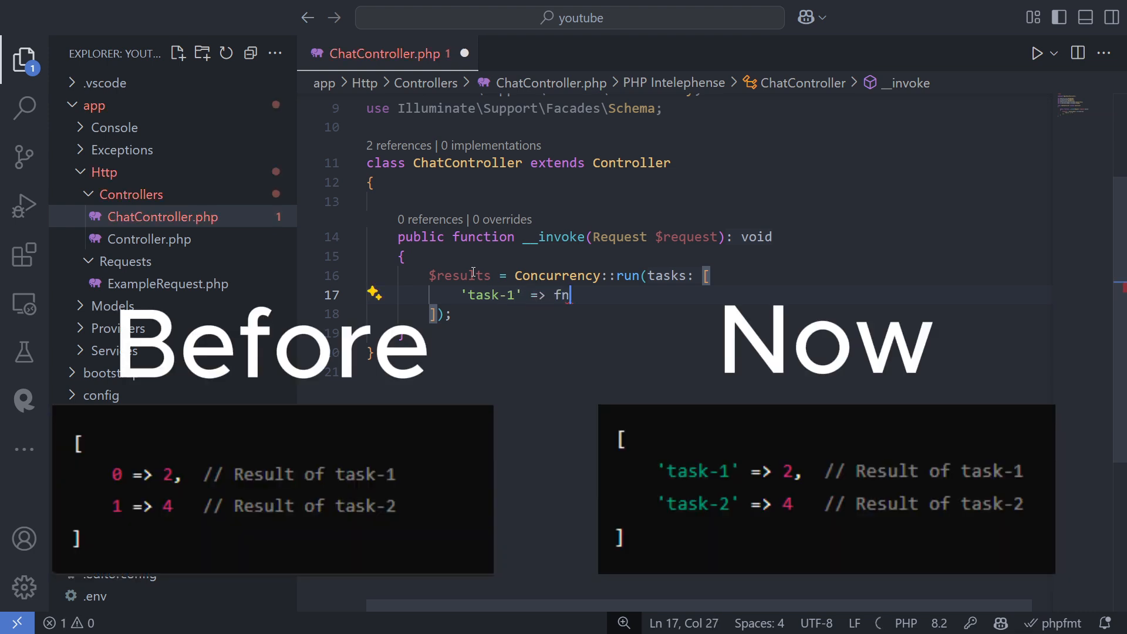
{"action": "type", "text": "() => 1+1,"}
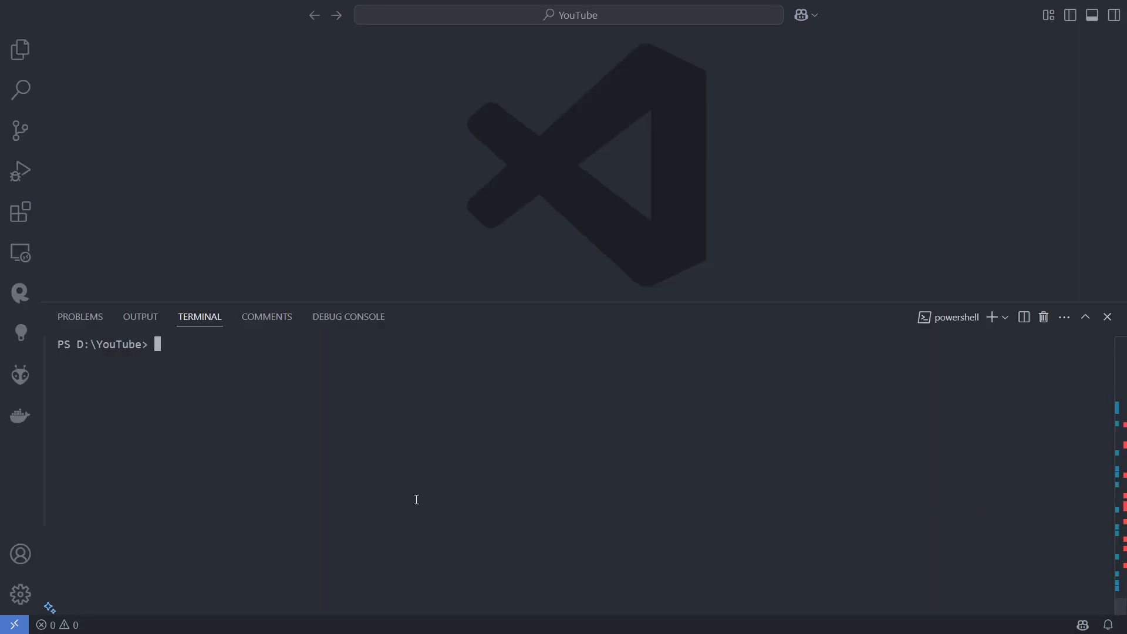
Step: Run composer global require and update for laravel/installer, then check laravel -V
{"action": "type", "text": "composer global"}
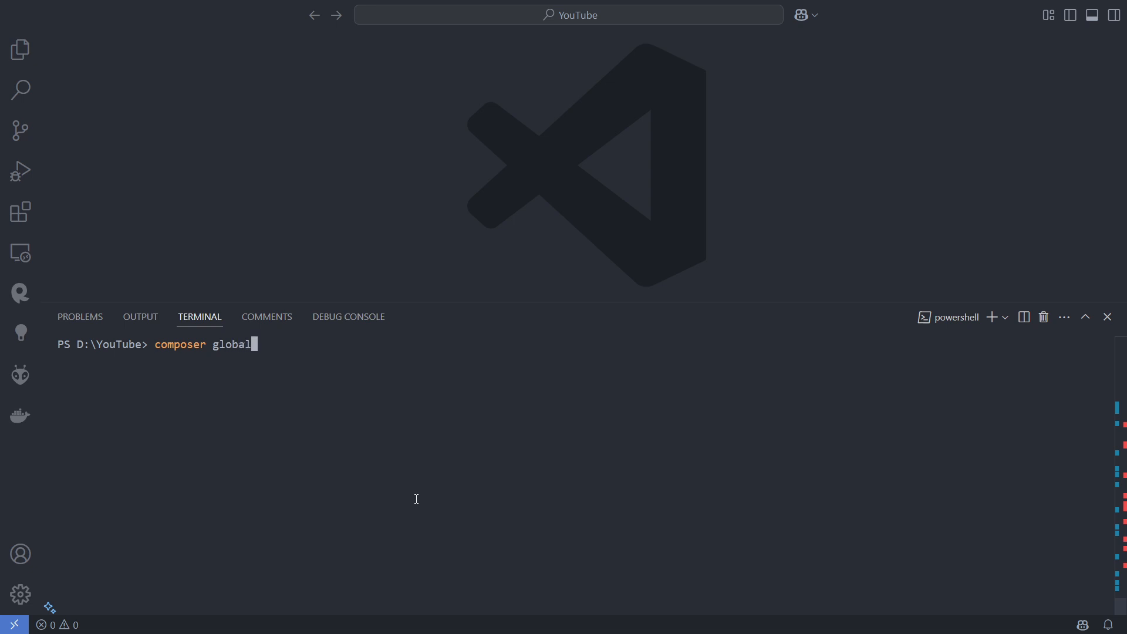
{"action": "type", "text": "require la"}
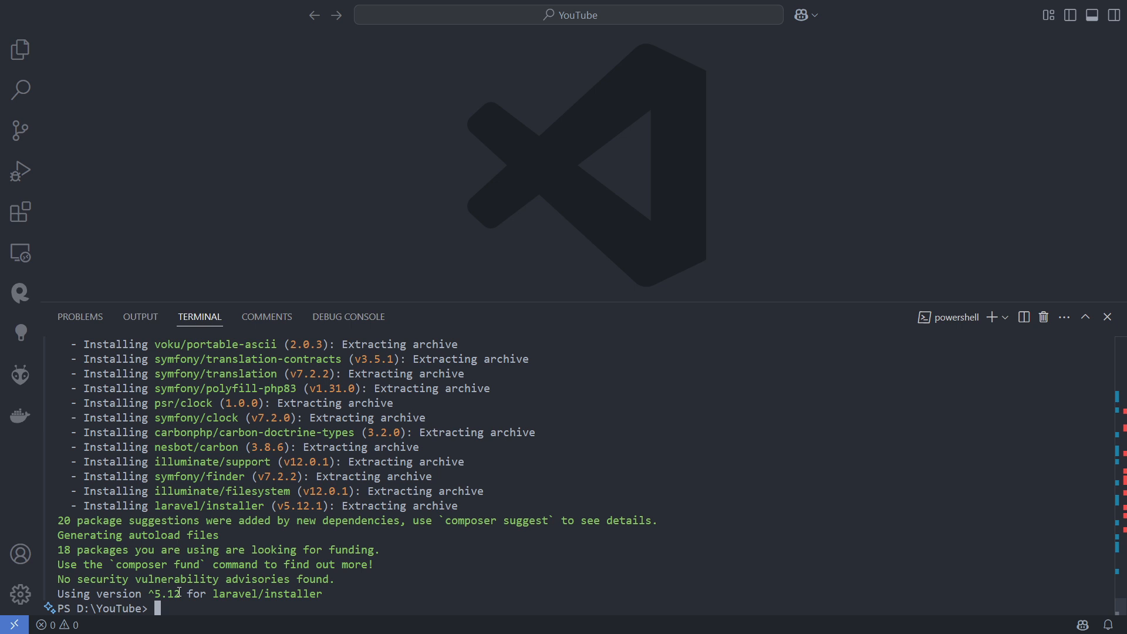
{"action": "type", "text": "composer global update laravel/installer"}
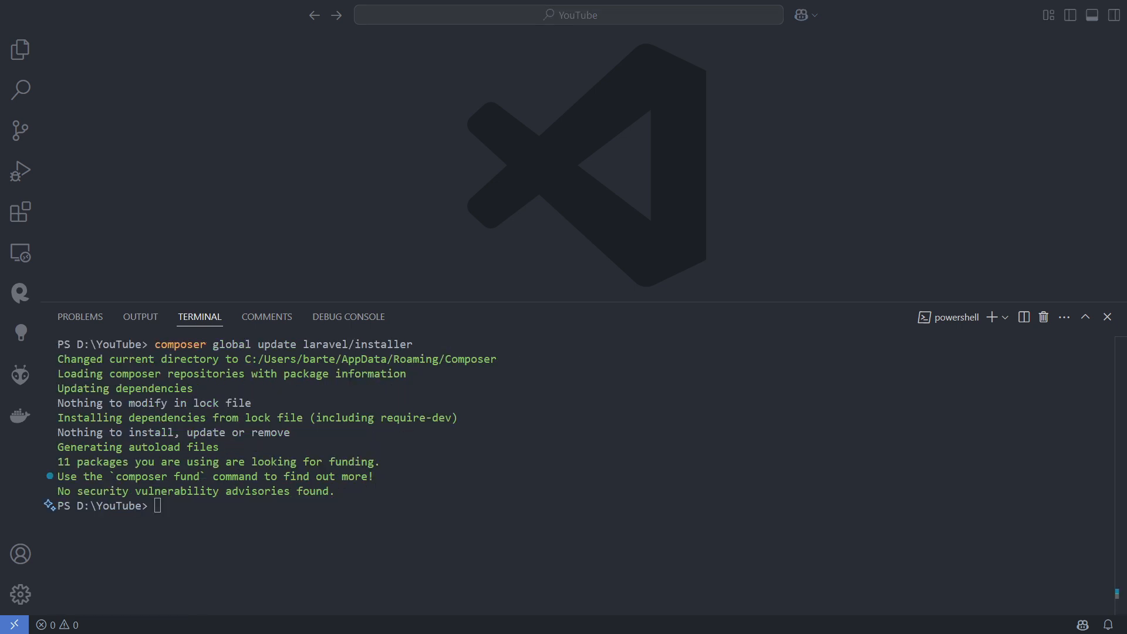
{"action": "type", "text": "laravel -V"}
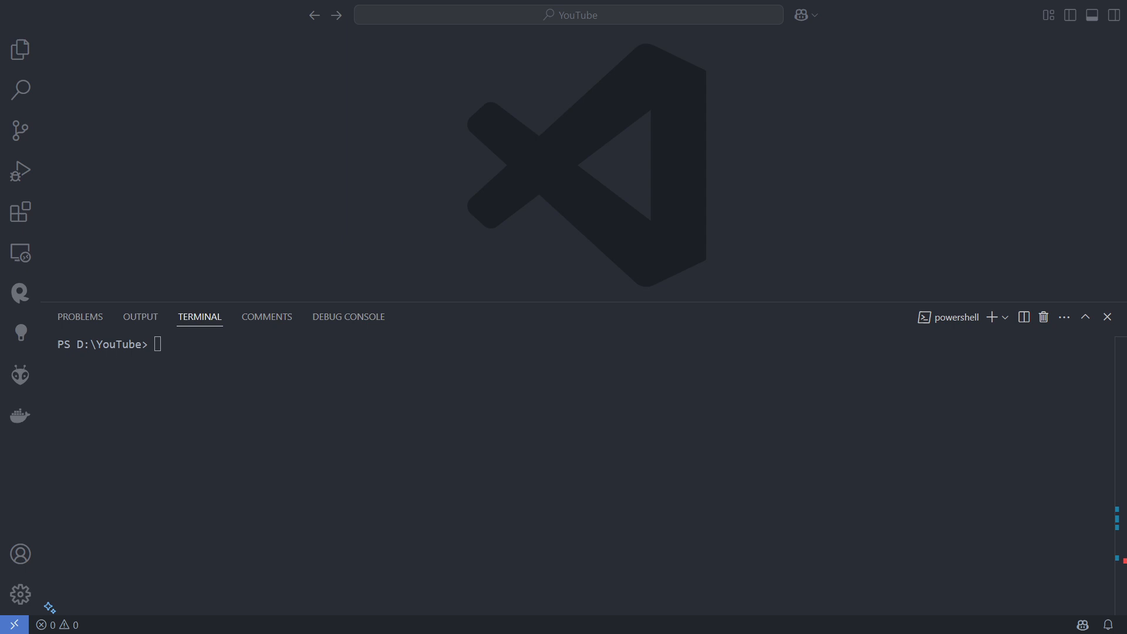
Step: Require laravel/installer ^5.0, run laravel new laravel12, and choose the React starter kit
{"action": "type", "text": "composer global require laravel/installer:^5.0 --update-with-all-dependencies"}
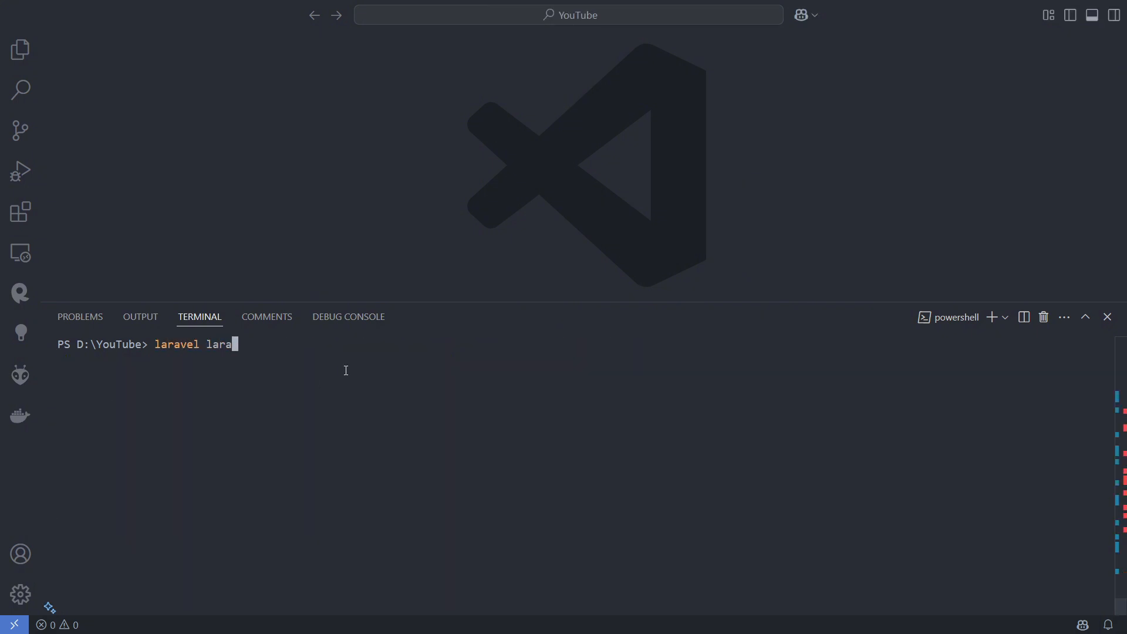
{"action": "type", "text": "new laravel12"}
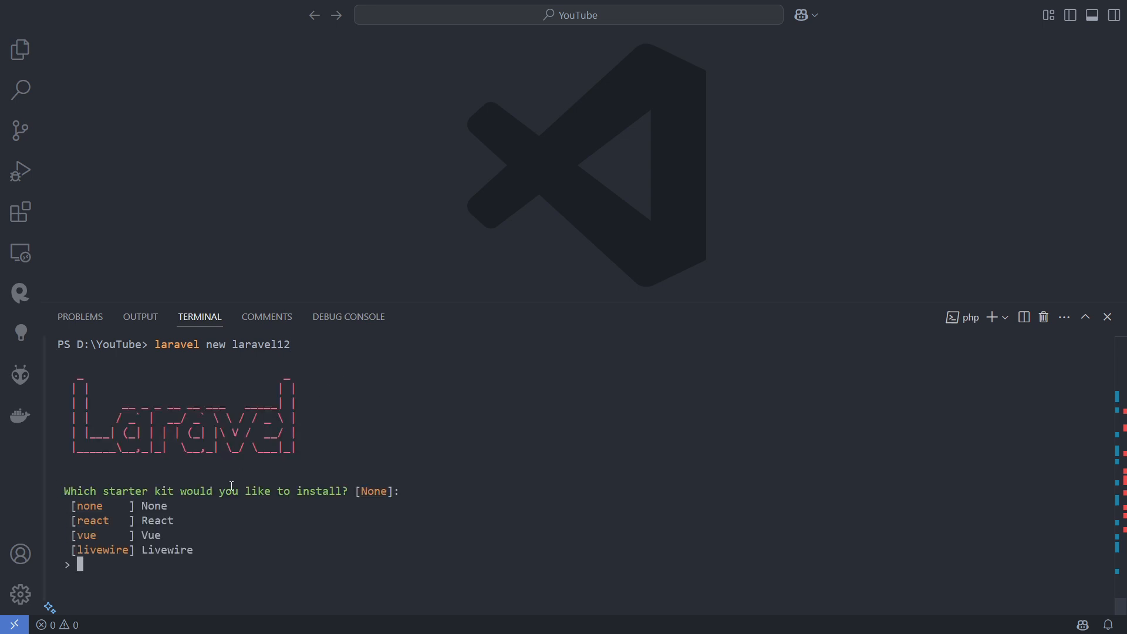
{"action": "type", "text": "re"}
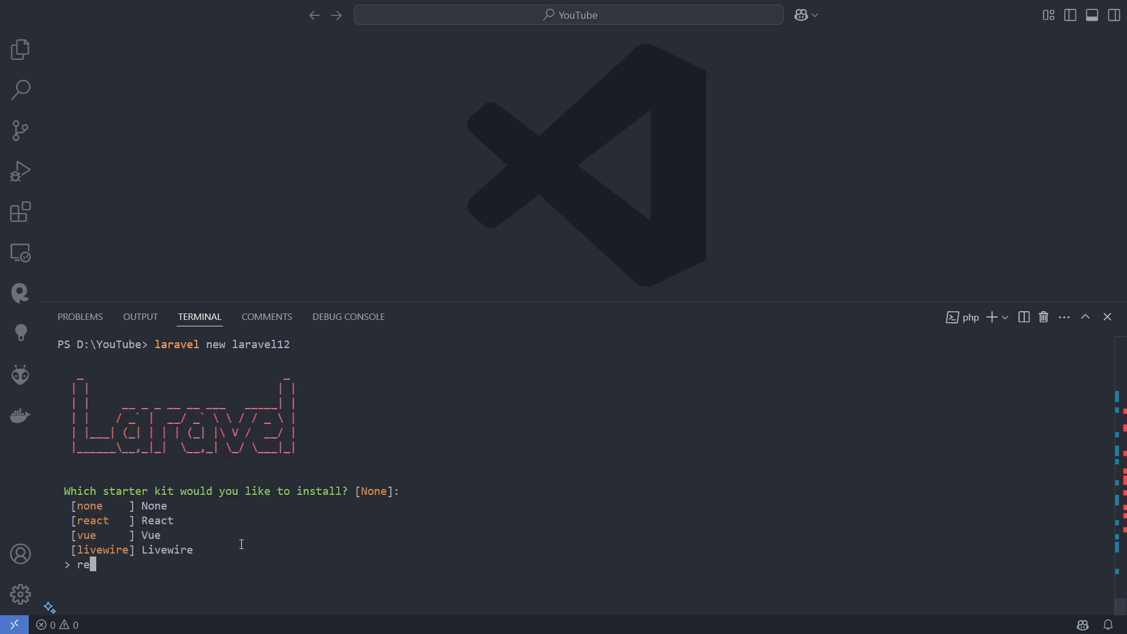
{"action": "key", "text": "Enter"}
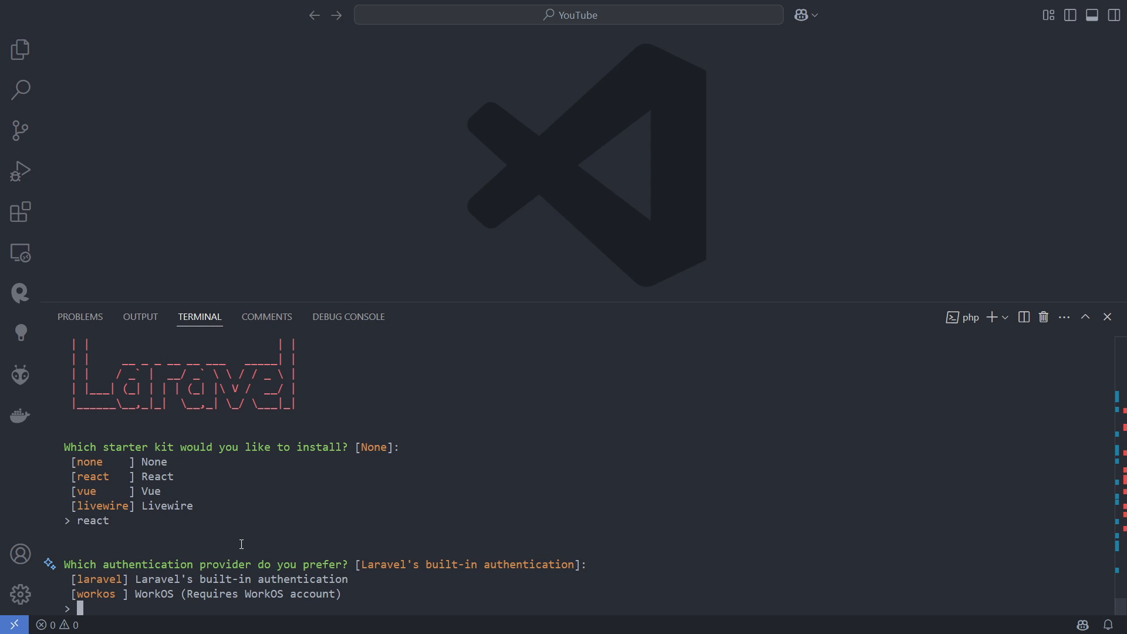